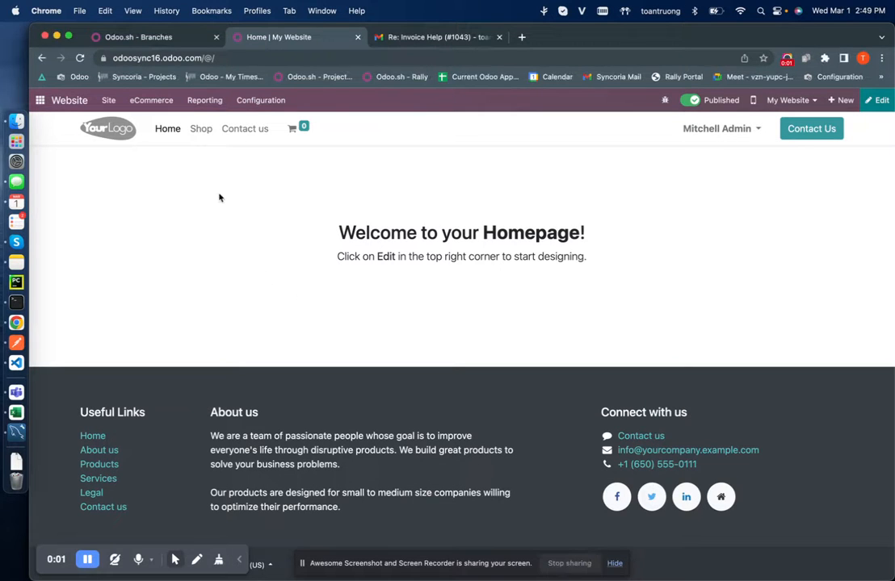
{"action": "mouse_move", "coordinate": [201, 128]}
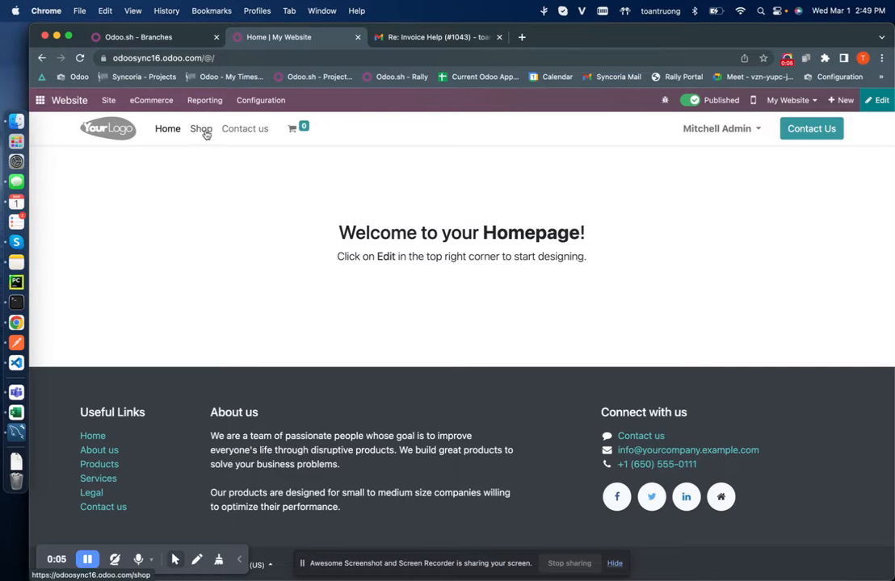
Add Chair floor protection to the shop cart and proceed through checkout to payment.
{"action": "left_click", "coordinate": [201, 128]}
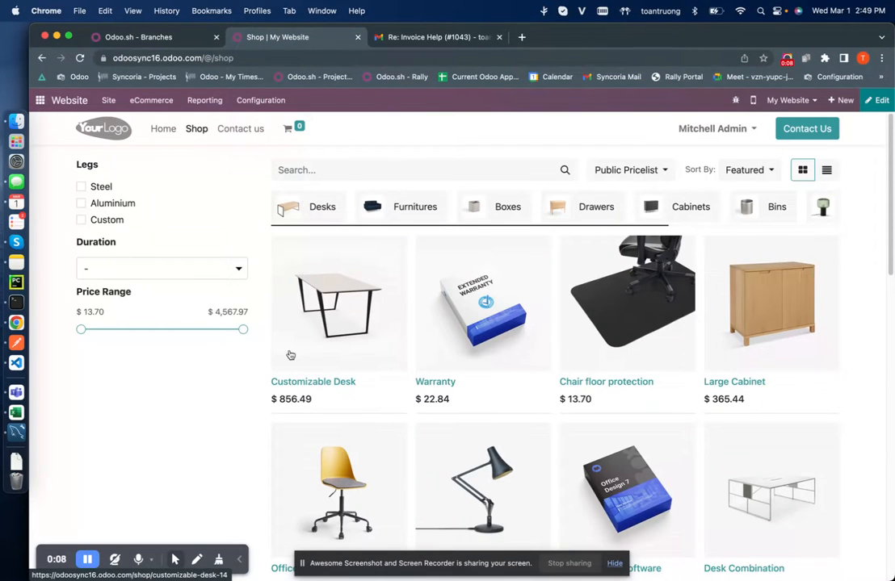
{"action": "left_click", "coordinate": [606, 303]}
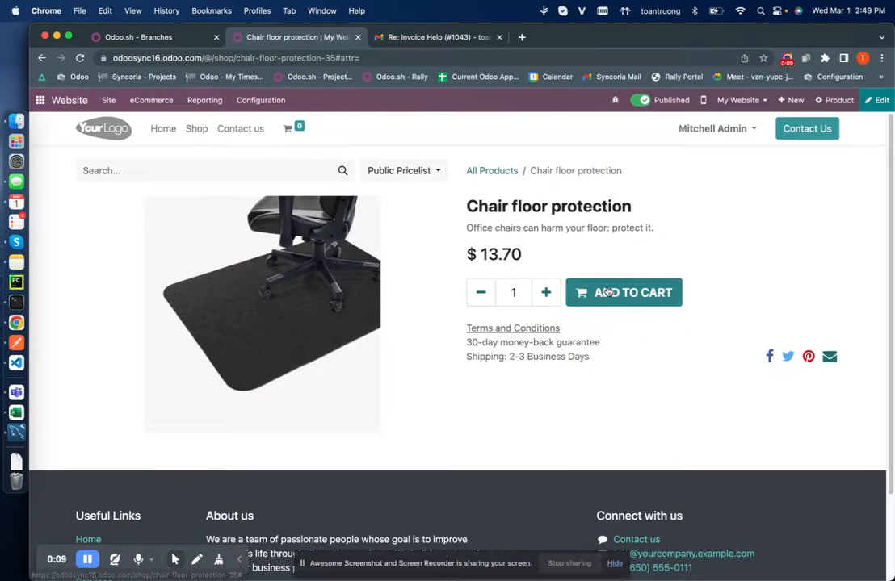
{"action": "left_click", "coordinate": [623, 292]}
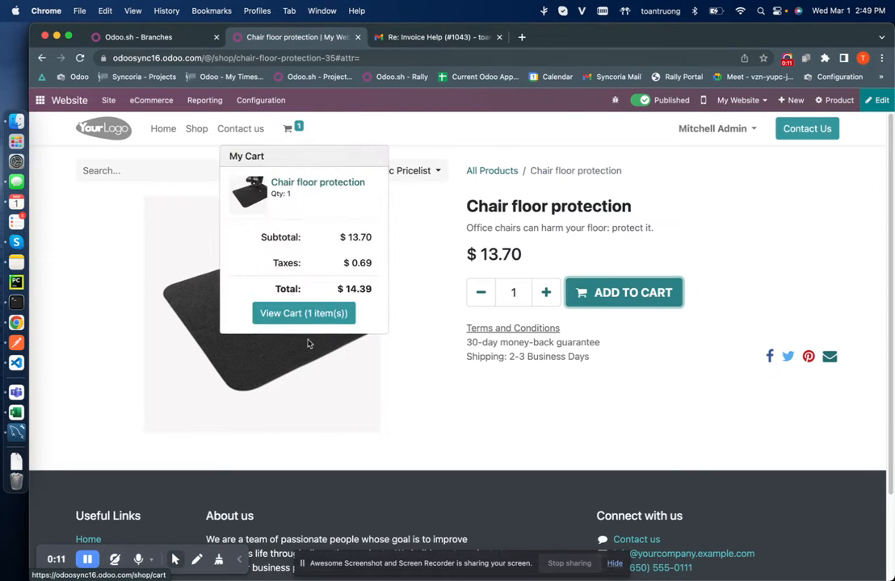
{"action": "left_click", "coordinate": [303, 313]}
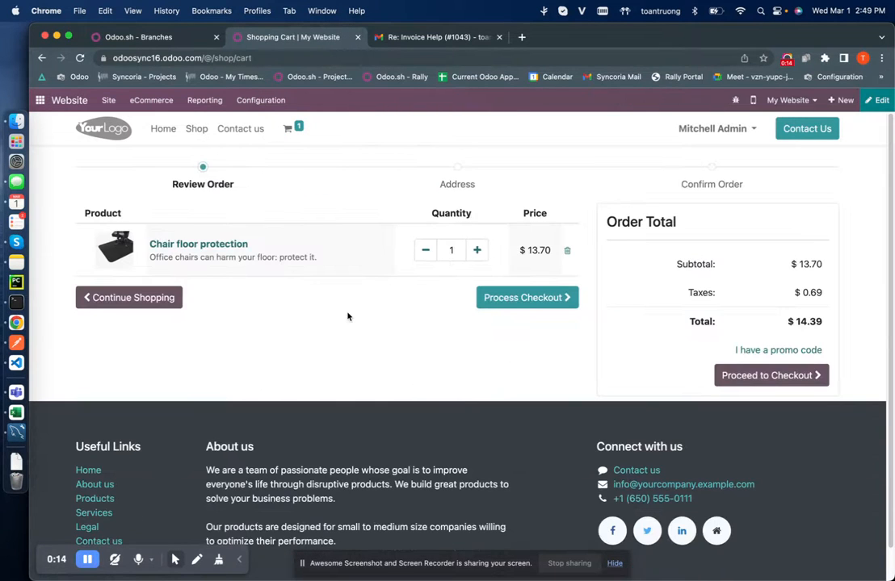
{"action": "mouse_move", "coordinate": [527, 297]}
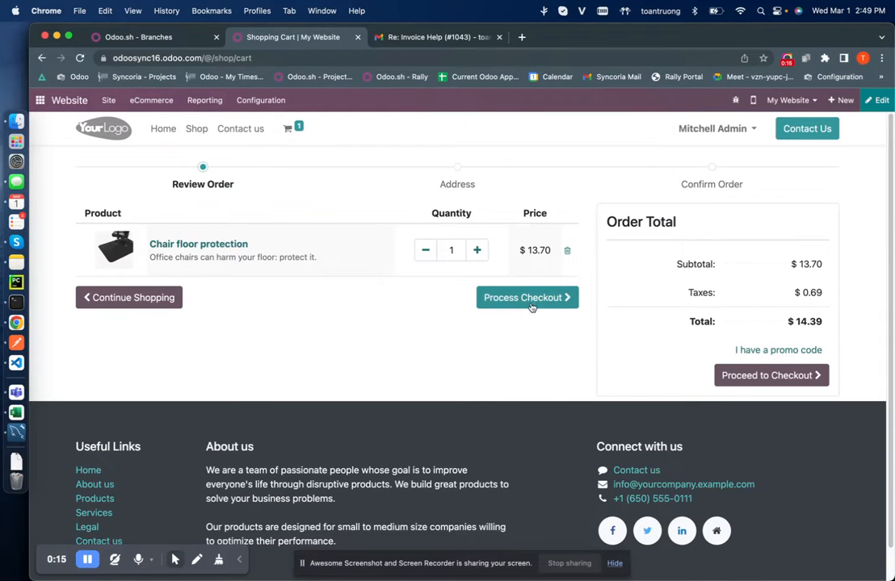
{"action": "left_click", "coordinate": [526, 297]}
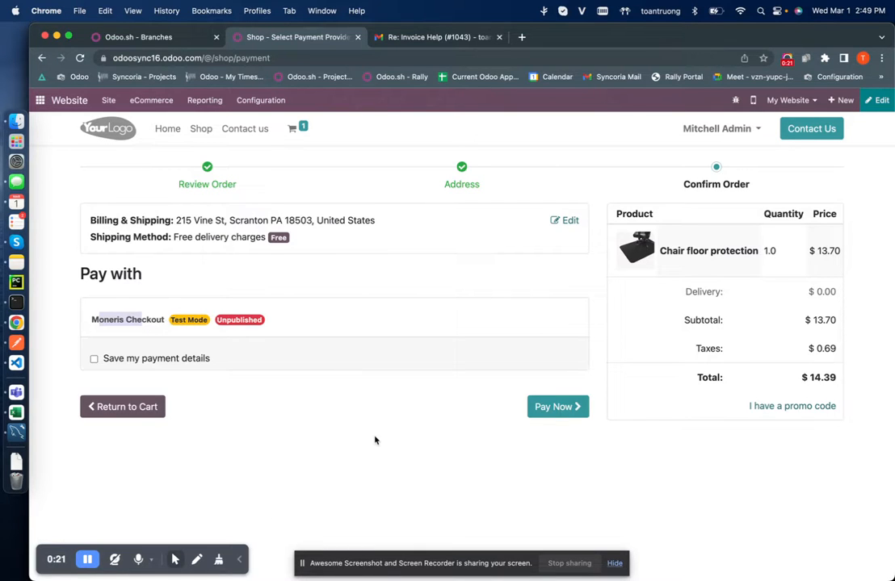
Pay by test card in the Moneris Checkout form with cardholder 'Moneris check'.
{"action": "left_click", "coordinate": [558, 406]}
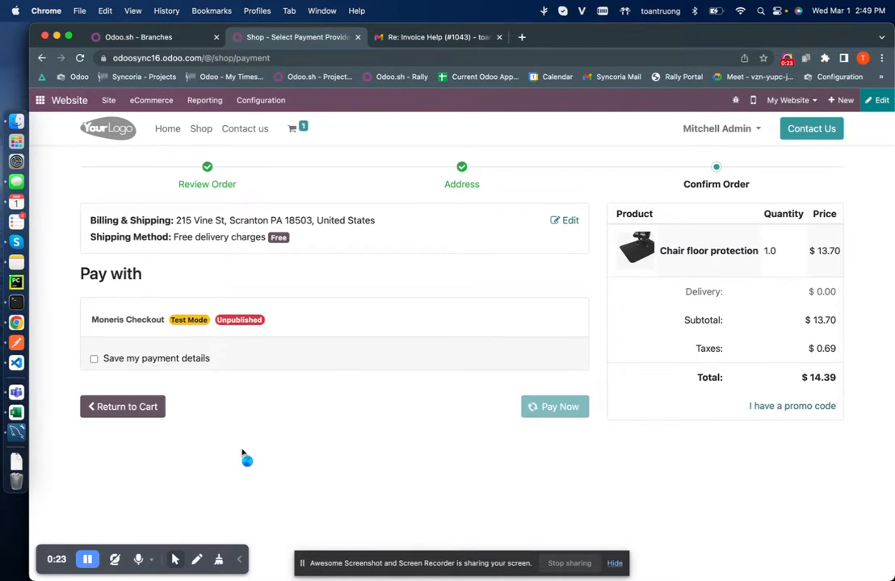
{"action": "left_click", "coordinate": [555, 406]}
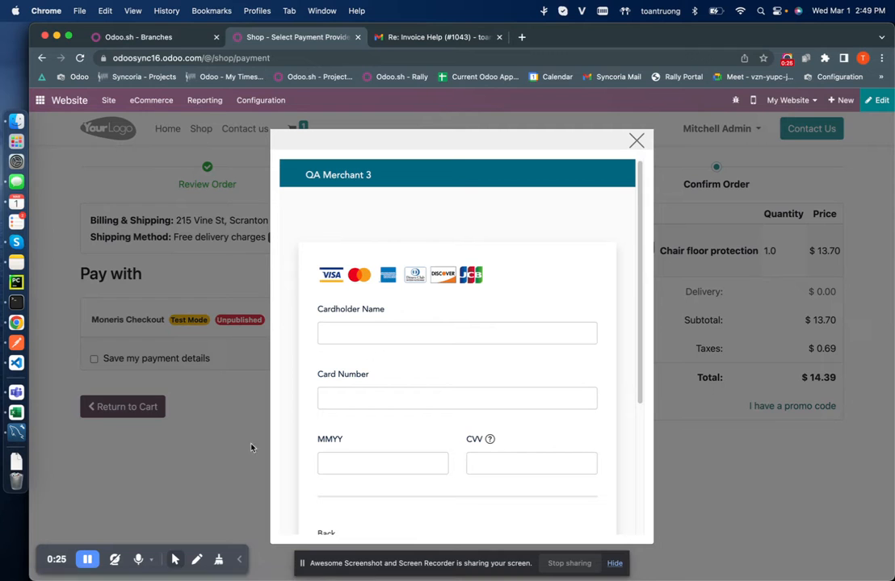
{"action": "type", "text": "M"}
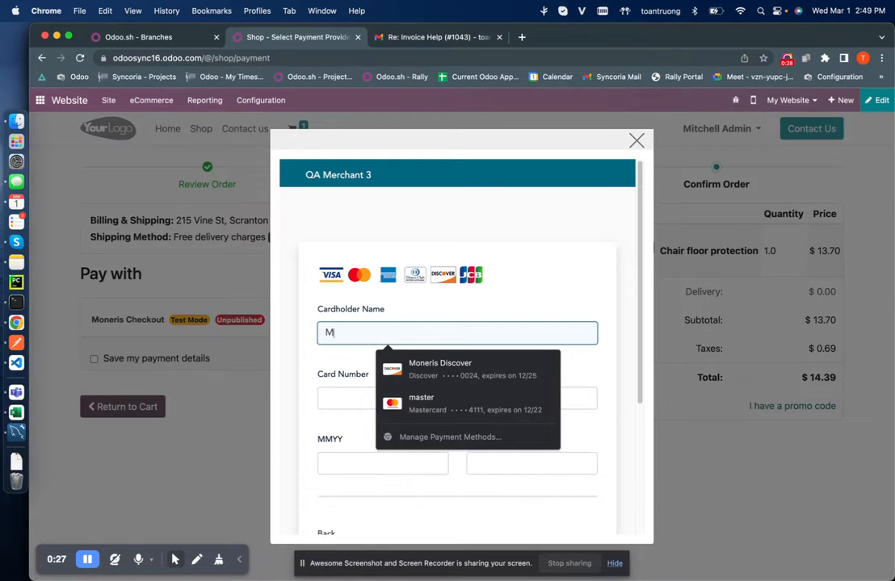
{"action": "type", "text": "oneris checkout"}
{"action": "left_click", "coordinate": [383, 463]}
{"action": "type", "text": "02"}
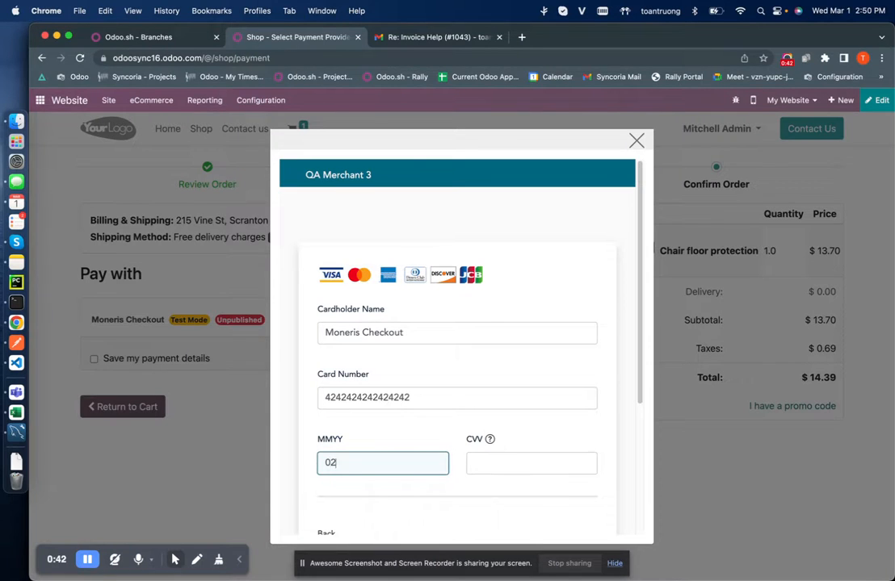
{"action": "type", "text": "111"}
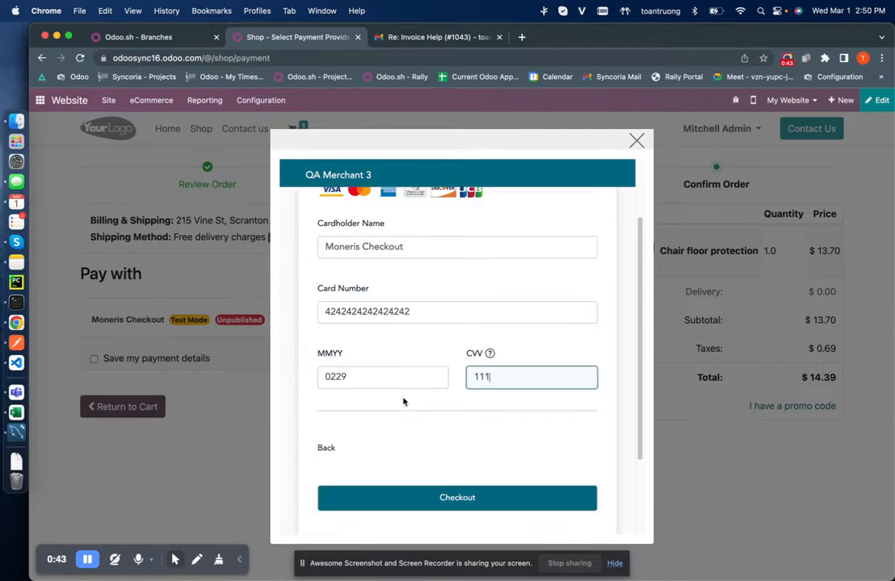
{"action": "left_click", "coordinate": [457, 498]}
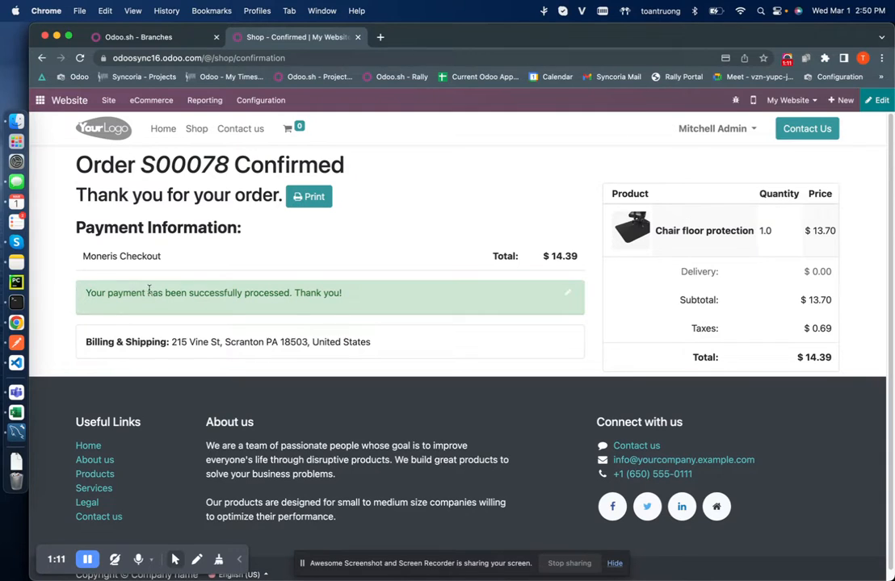
Find S00078 in Sales, view its Moneris Checkout transaction details, then return to the website.
{"action": "double_click", "coordinate": [215, 292]}
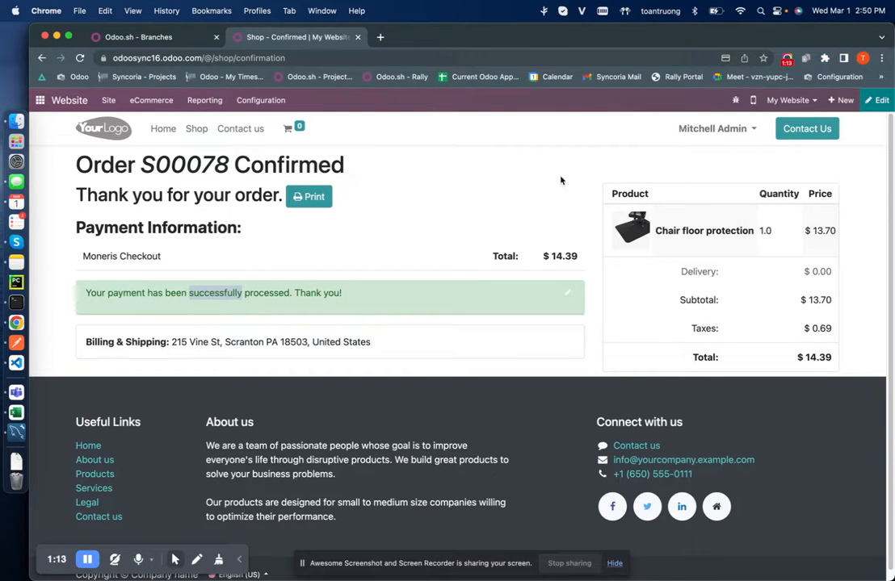
{"action": "right_click", "coordinate": [184, 165]}
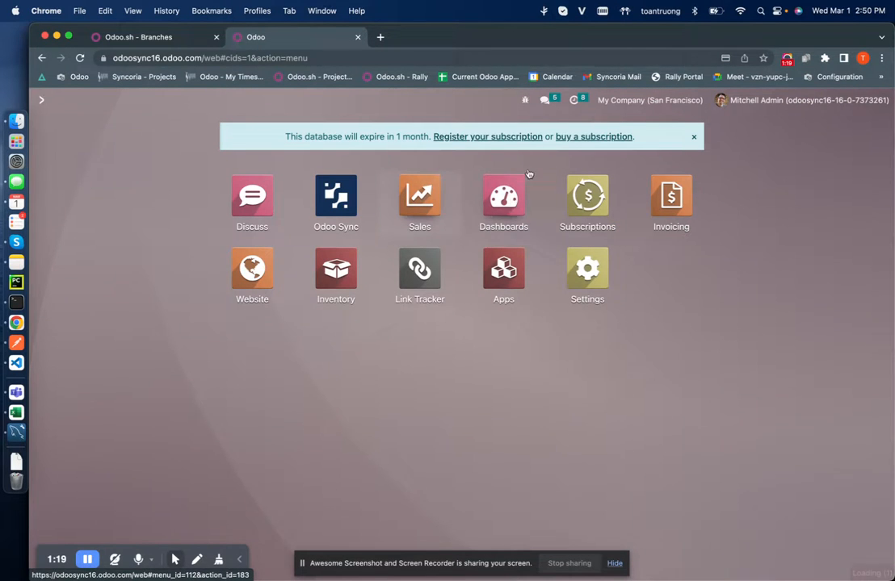
{"action": "left_click", "coordinate": [419, 195]}
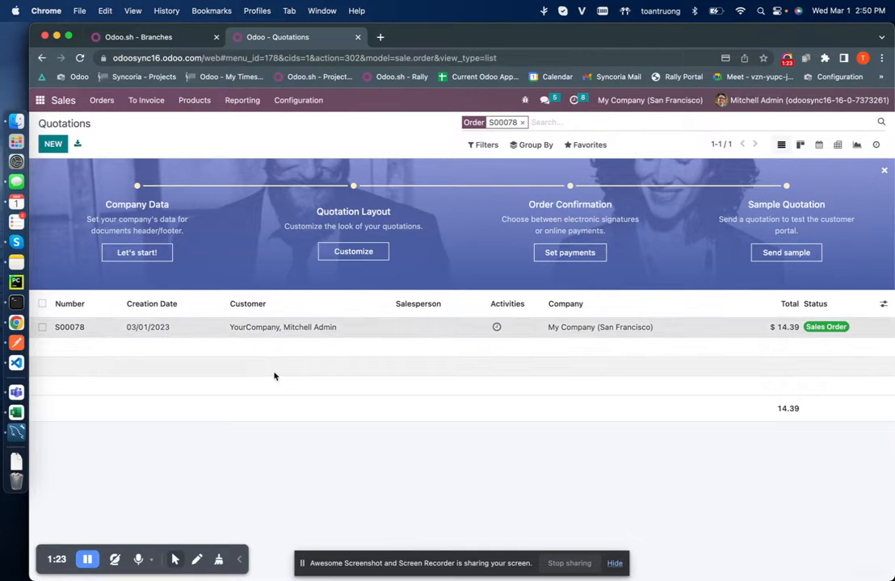
{"action": "left_click", "coordinate": [70, 327]}
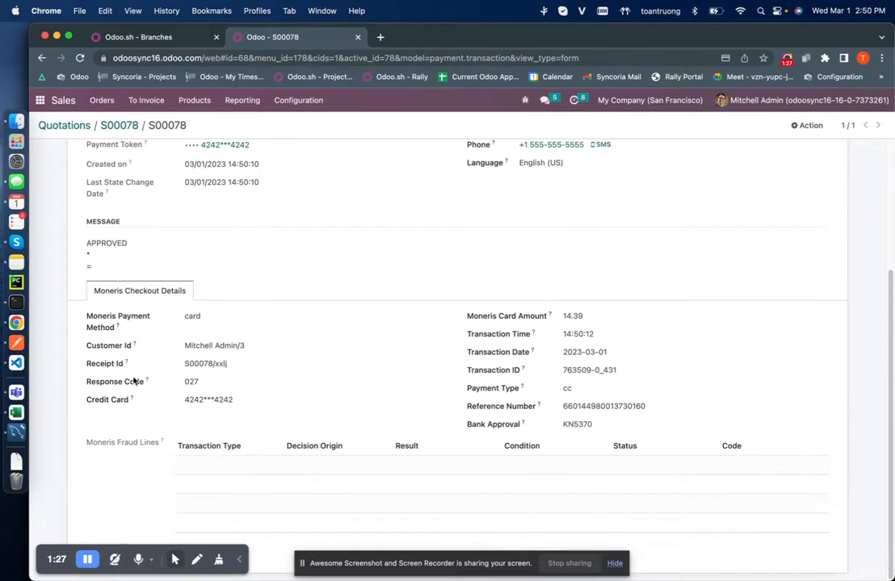
{"action": "double_click", "coordinate": [101, 316]}
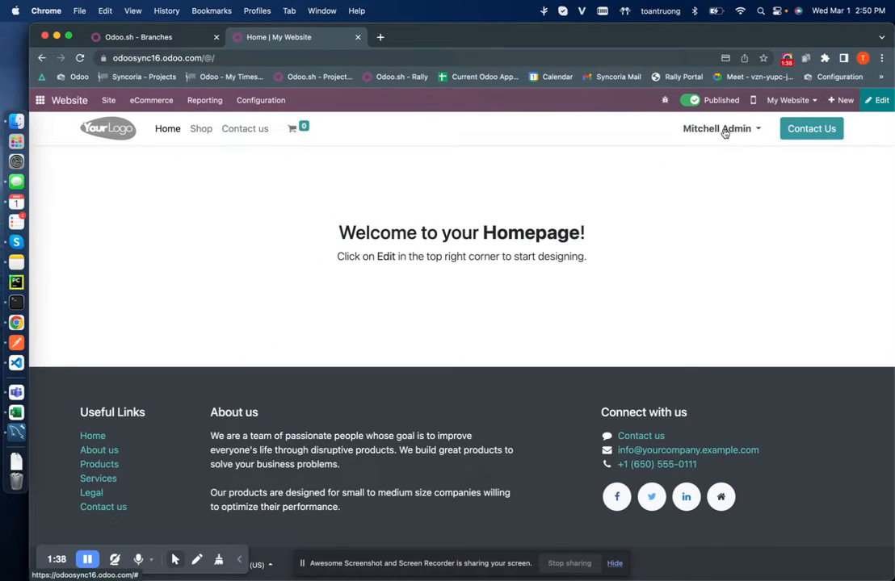
View the saved Moneris card ending 4242 under My Account's payment methods.
{"action": "left_click", "coordinate": [712, 128]}
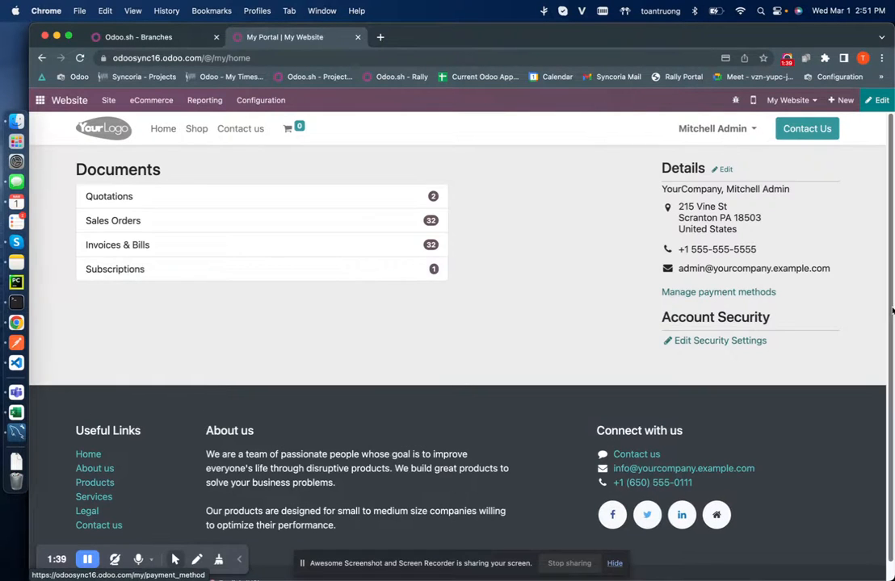
{"action": "left_click", "coordinate": [718, 291]}
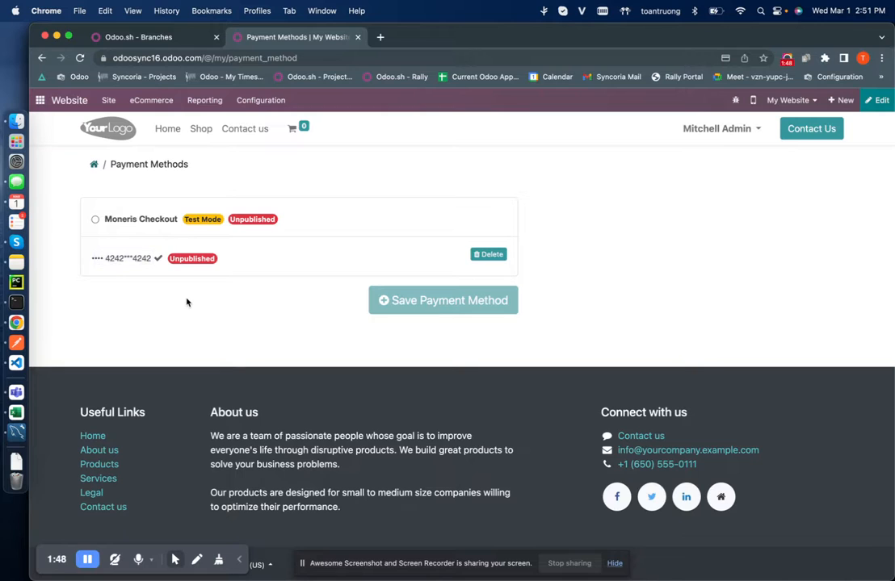
{"action": "mouse_move", "coordinate": [688, 271]}
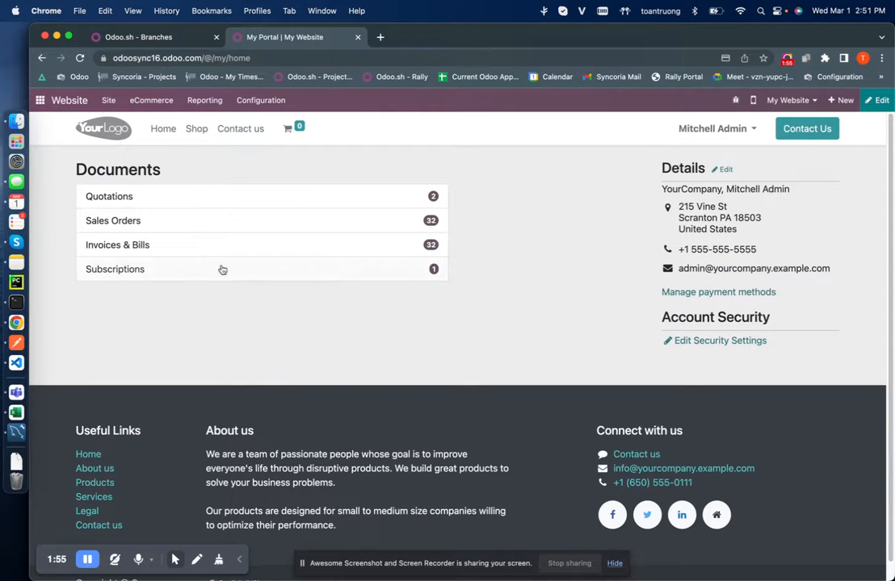
Pay portal invoice INV/2023/00026 using the saved card token ending 4242.
{"action": "left_click", "coordinate": [117, 245]}
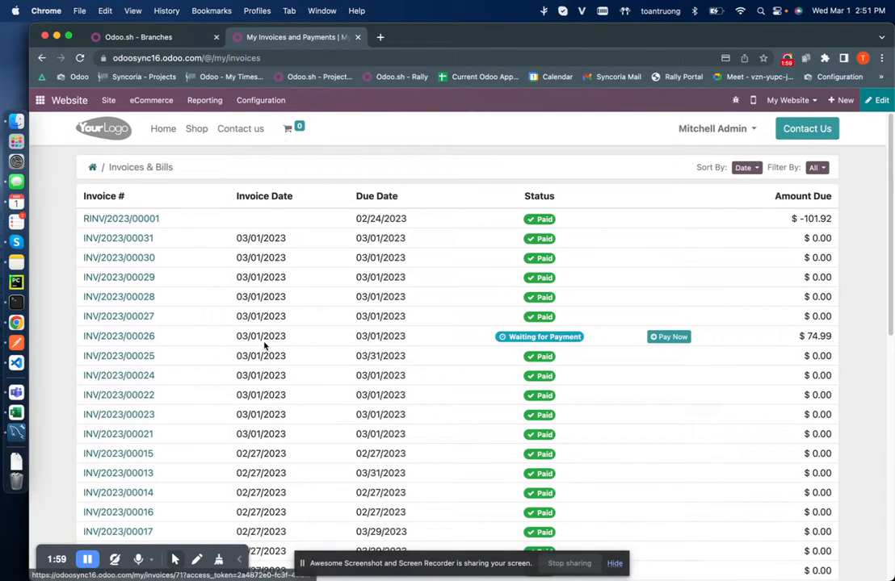
{"action": "left_click", "coordinate": [118, 336]}
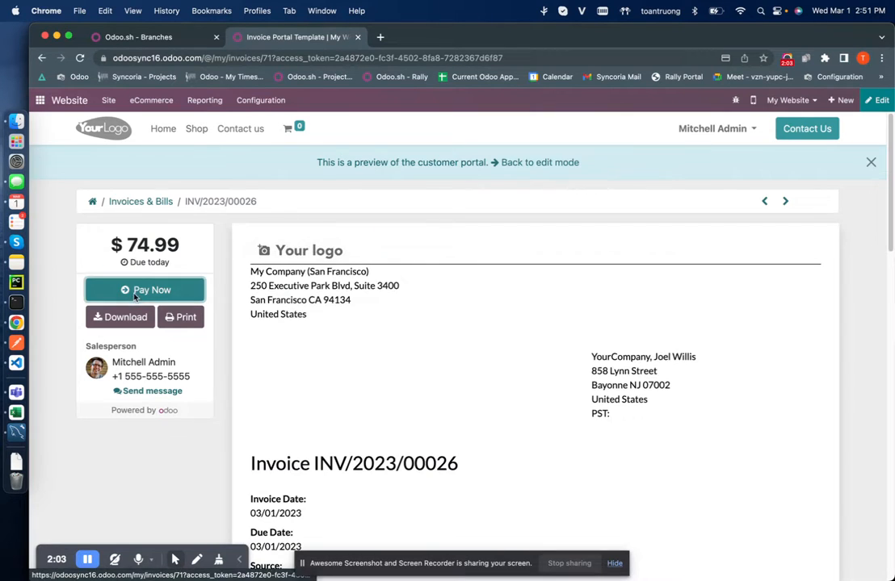
{"action": "left_click", "coordinate": [145, 289]}
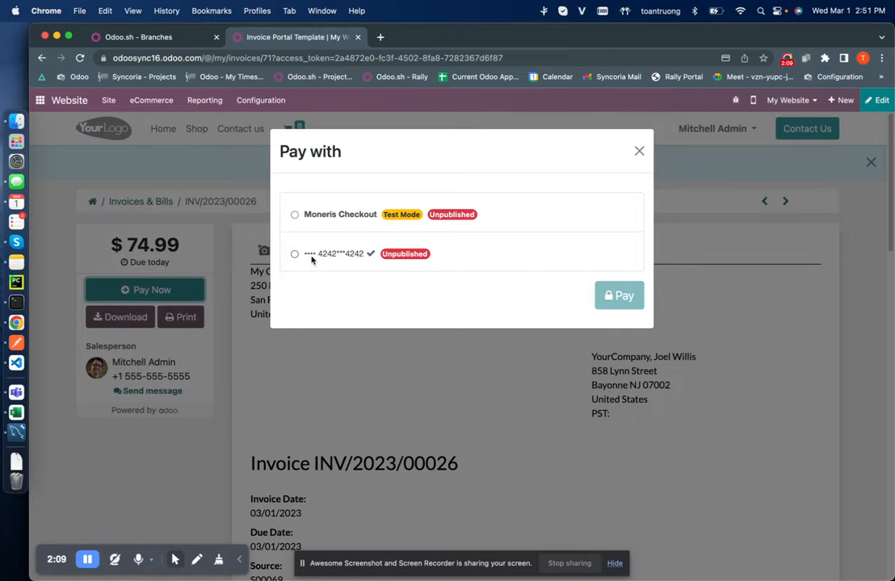
{"action": "left_click", "coordinate": [294, 254]}
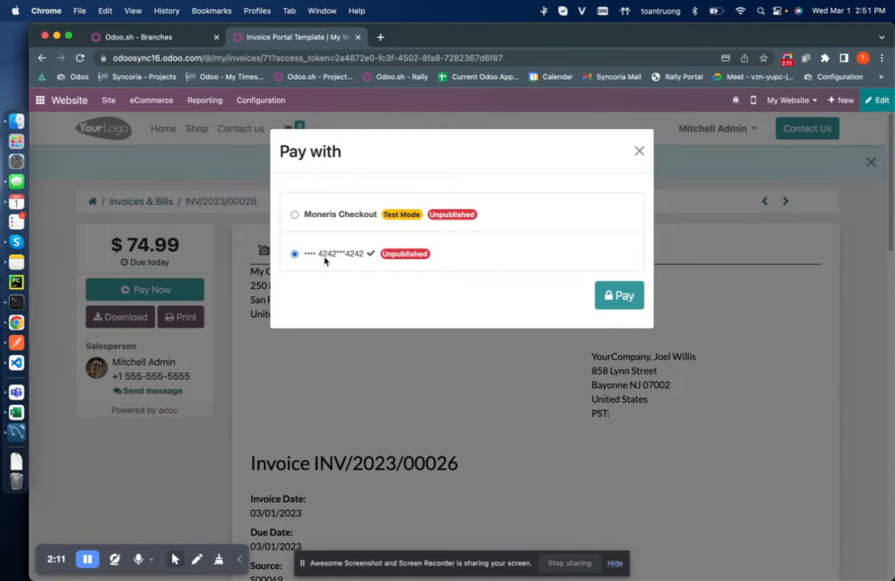
{"action": "left_click", "coordinate": [619, 295]}
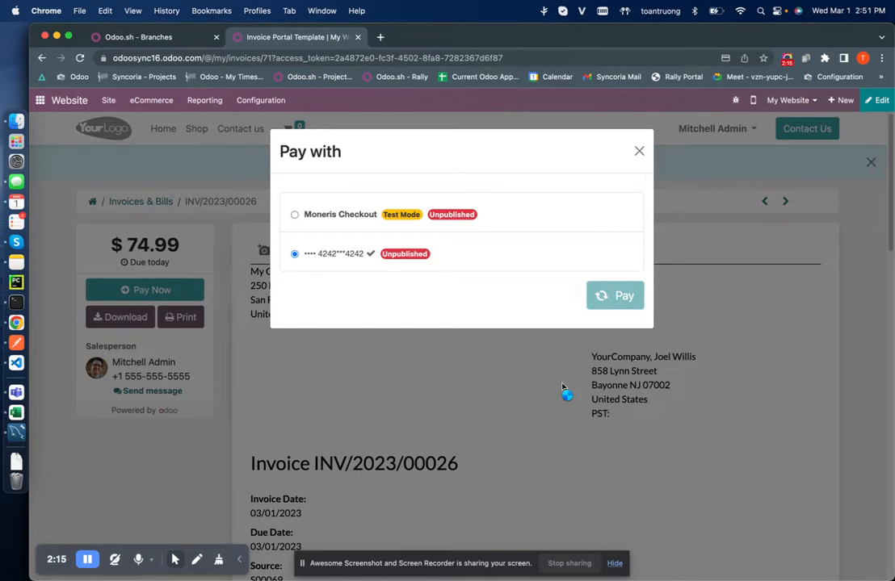
{"action": "left_click", "coordinate": [615, 294]}
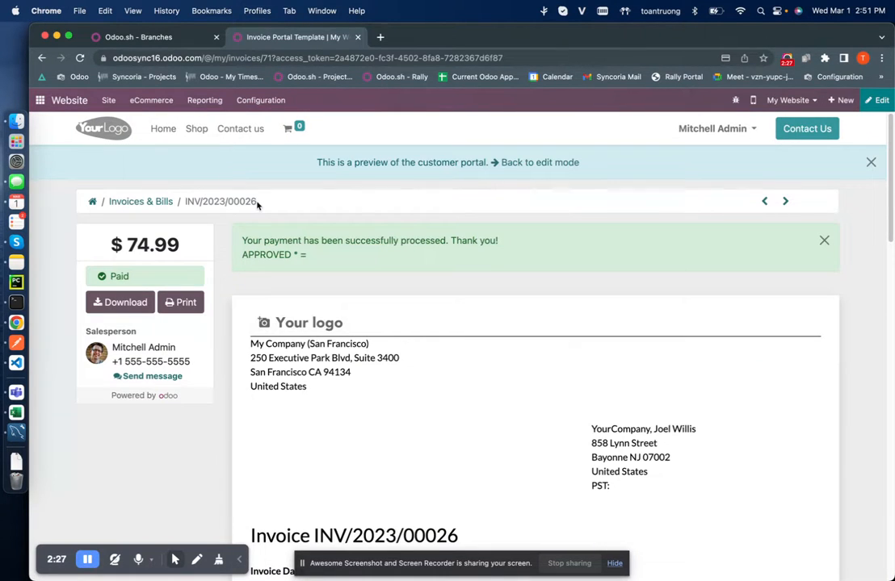
{"action": "right_click", "coordinate": [220, 201]}
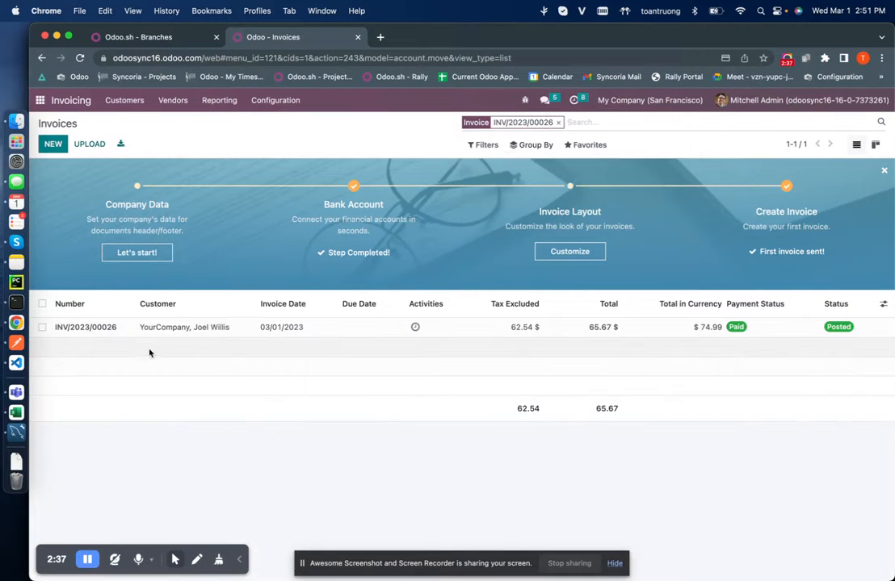
Open INV/2023/00026 in Invoicing, review its Moneris transaction and Paid status, then return to the list.
{"action": "left_click", "coordinate": [85, 327]}
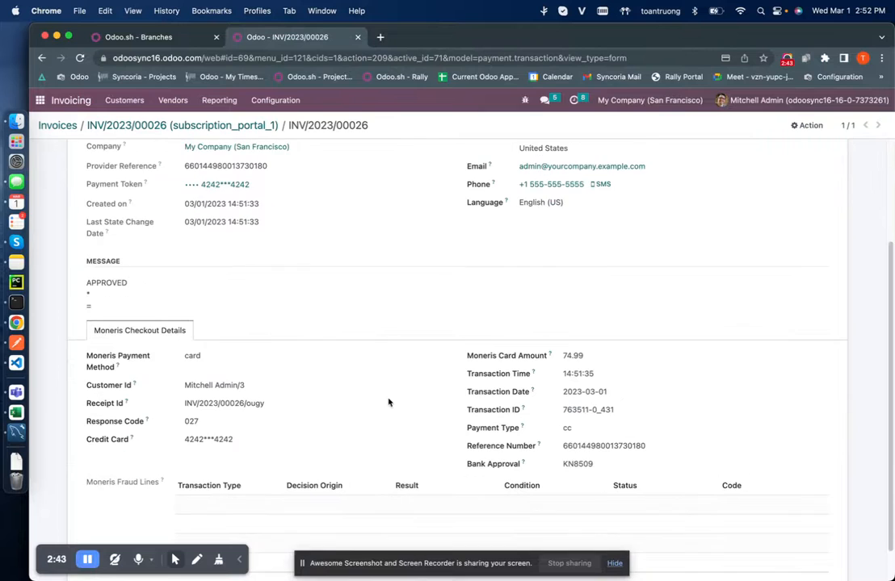
{"action": "scroll", "scroll_direction": "down", "scroll_amount": 3}
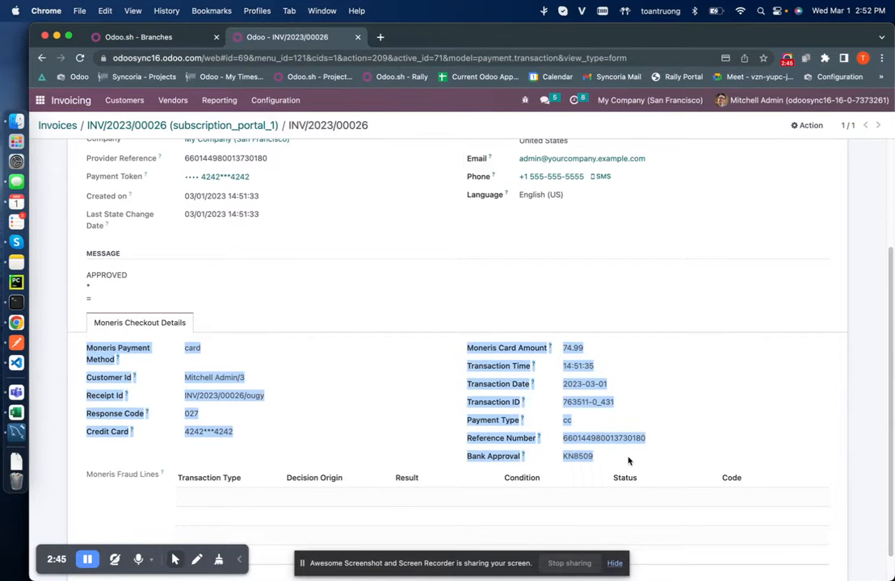
{"action": "mouse_move", "coordinate": [687, 414]}
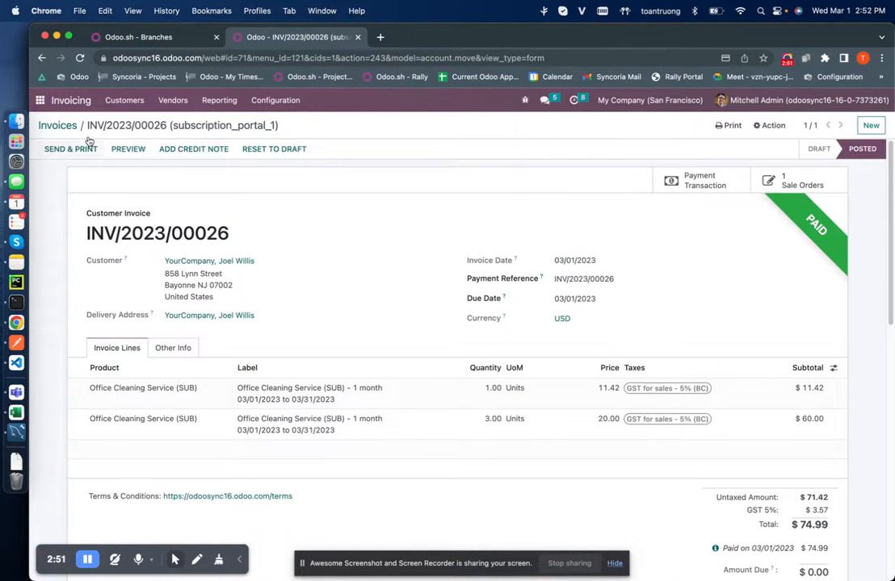
{"action": "left_click", "coordinate": [57, 125]}
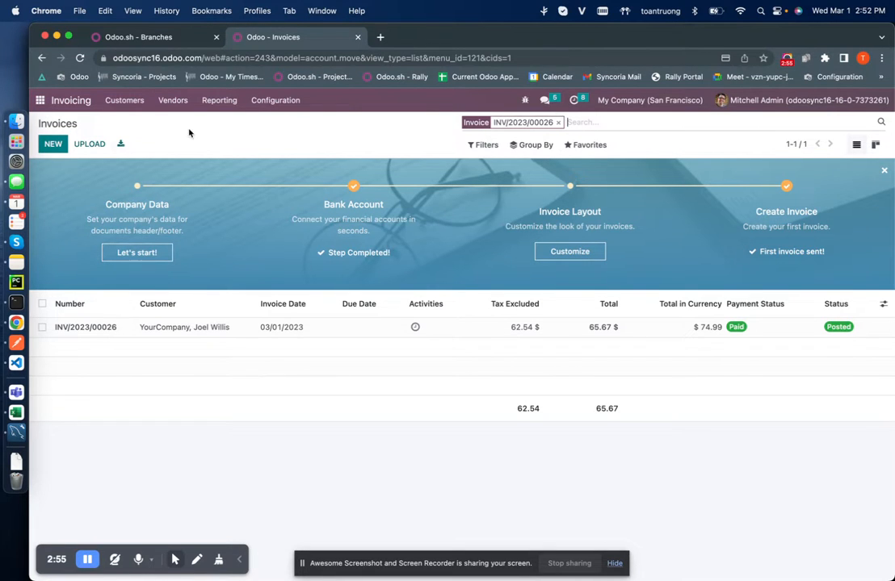
Create and post invoice INV/2023/00032 with one [E-COM07] Large Cabinet line for 336.00.
{"action": "left_click", "coordinate": [52, 144]}
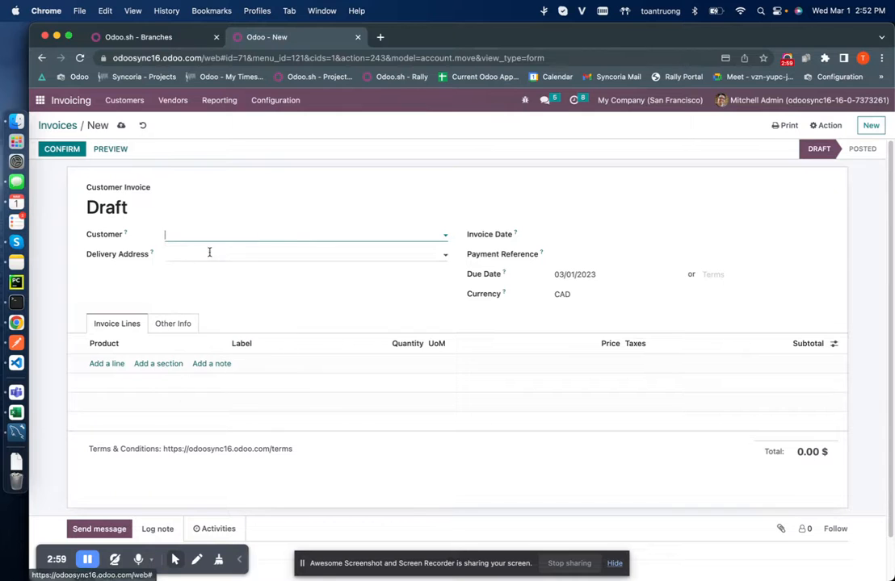
{"action": "left_click", "coordinate": [303, 234]}
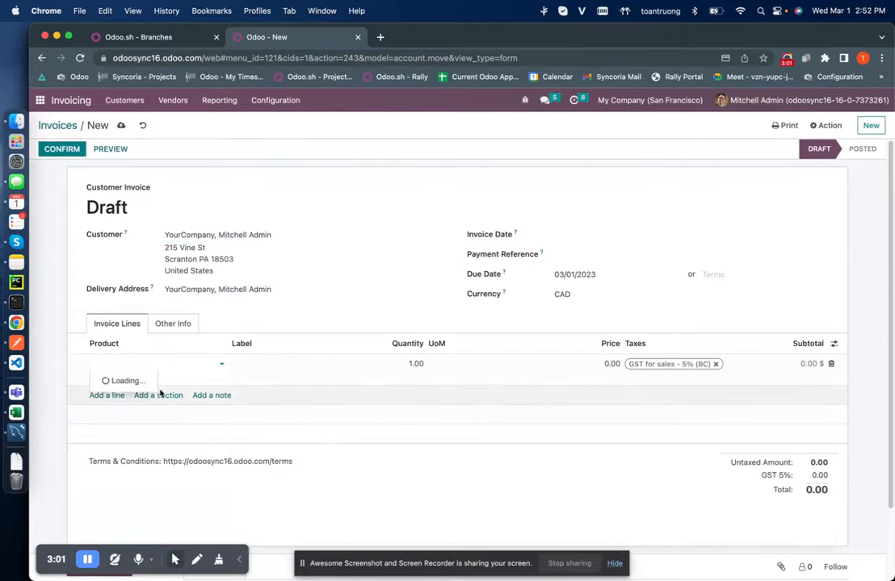
{"action": "left_click", "coordinate": [136, 364]}
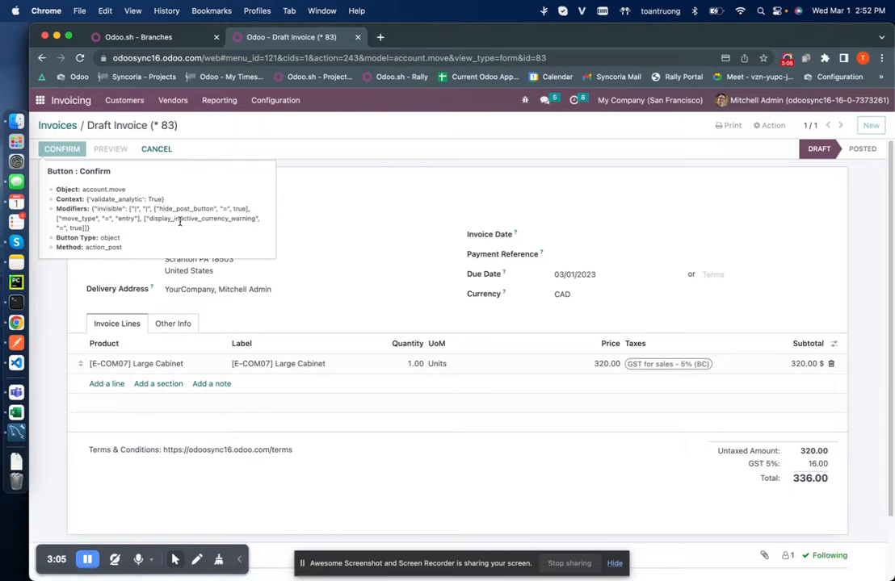
{"action": "left_click", "coordinate": [62, 149]}
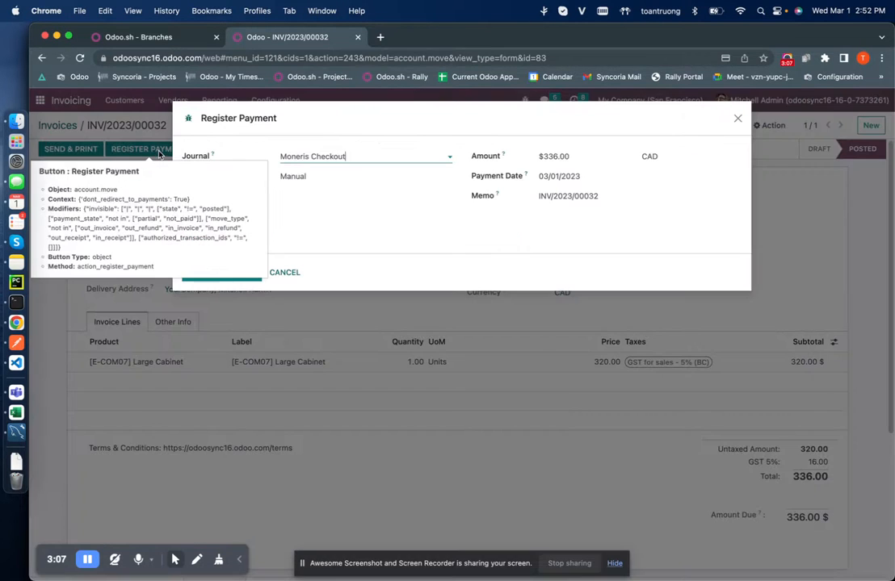
Register full payment of INV/2023/00032 via the Moneris Checkout journal and saved 4242 token.
{"action": "left_click", "coordinate": [363, 156]}
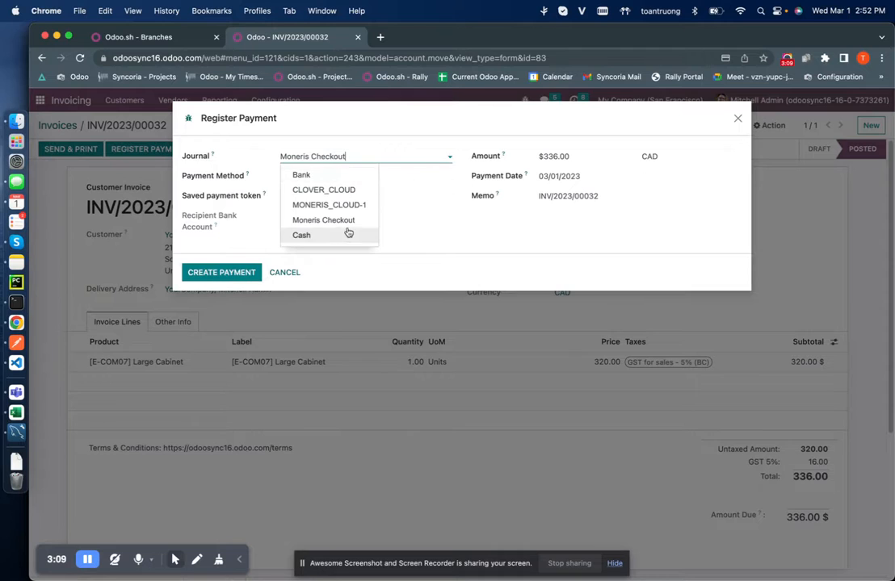
{"action": "left_click", "coordinate": [323, 219]}
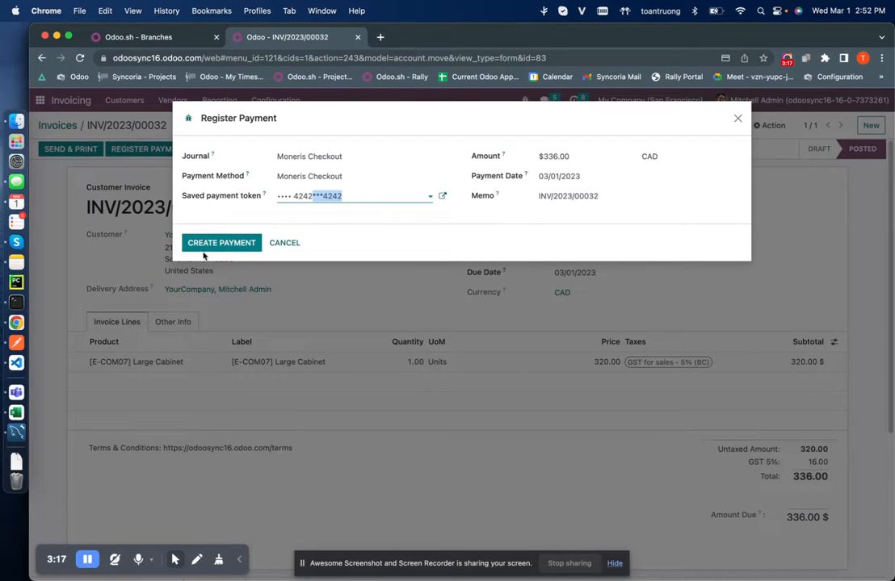
{"action": "left_click", "coordinate": [221, 243]}
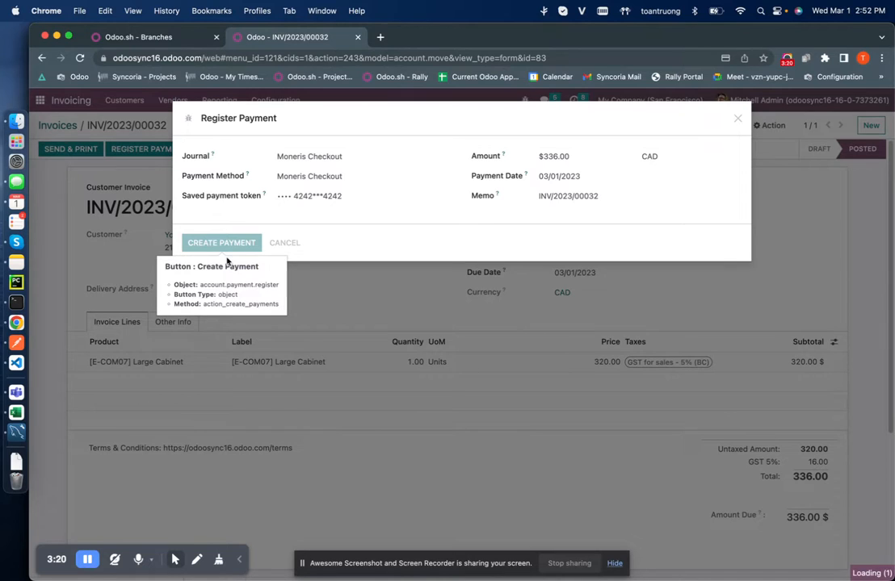
{"action": "left_click", "coordinate": [221, 242]}
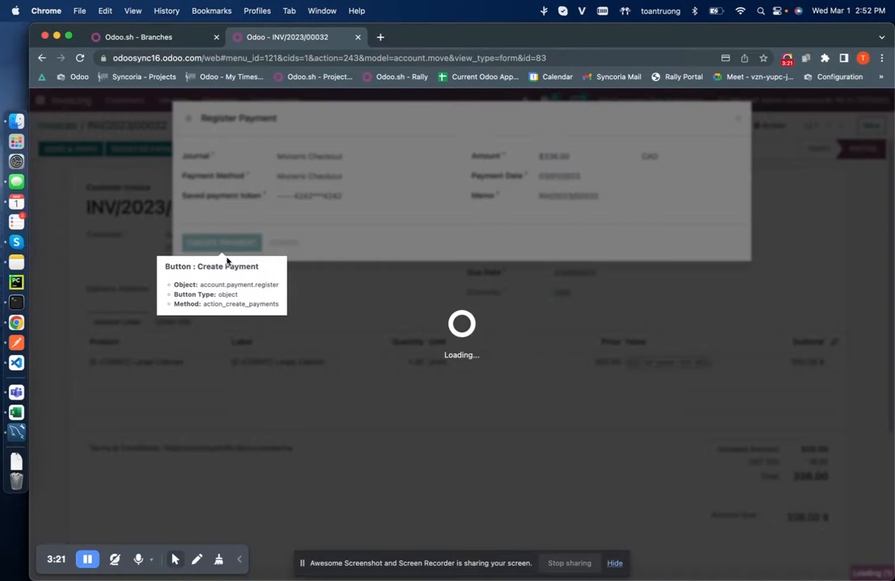
{"action": "left_click", "coordinate": [221, 242]}
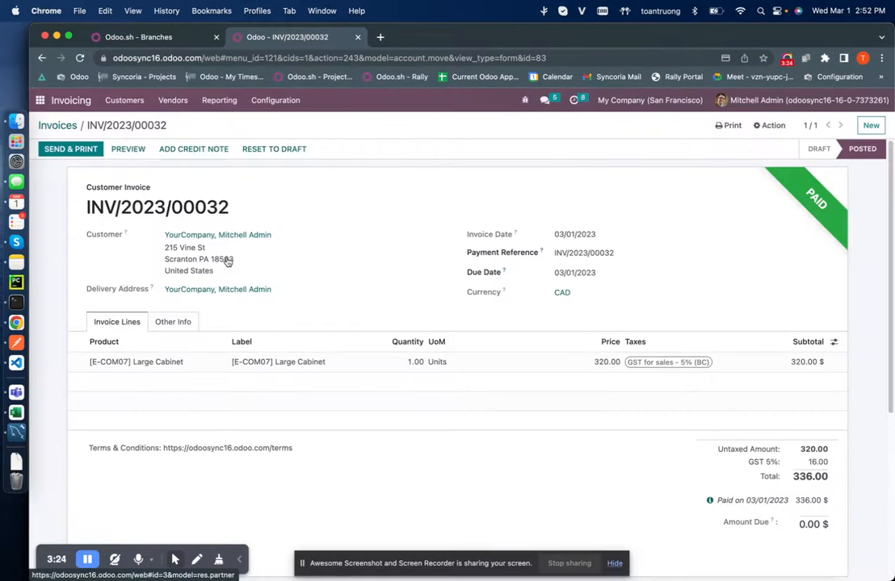
{"action": "mouse_move", "coordinate": [223, 282]}
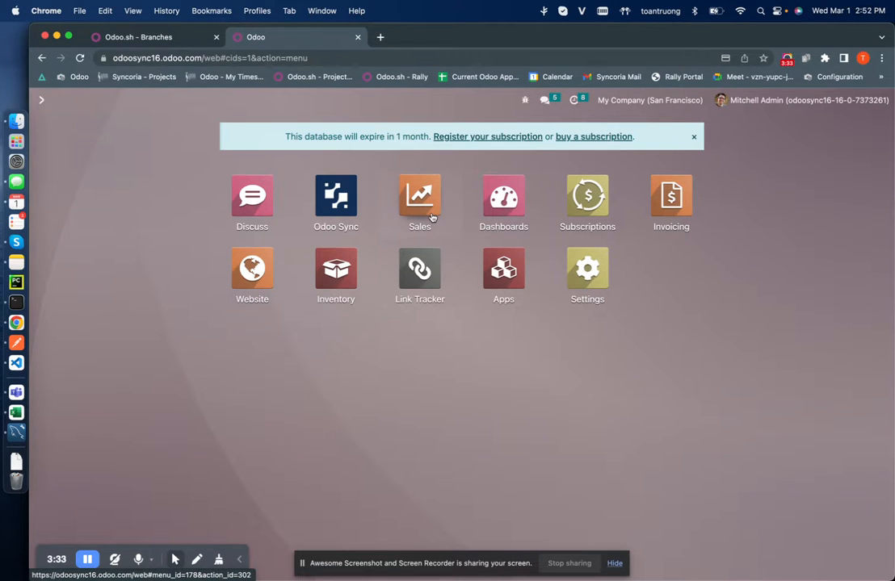
Quote one Office Cleaning Service (SUB) with monthly recurrence, confirm it as S00079, and invoice it.
{"action": "left_click", "coordinate": [419, 197]}
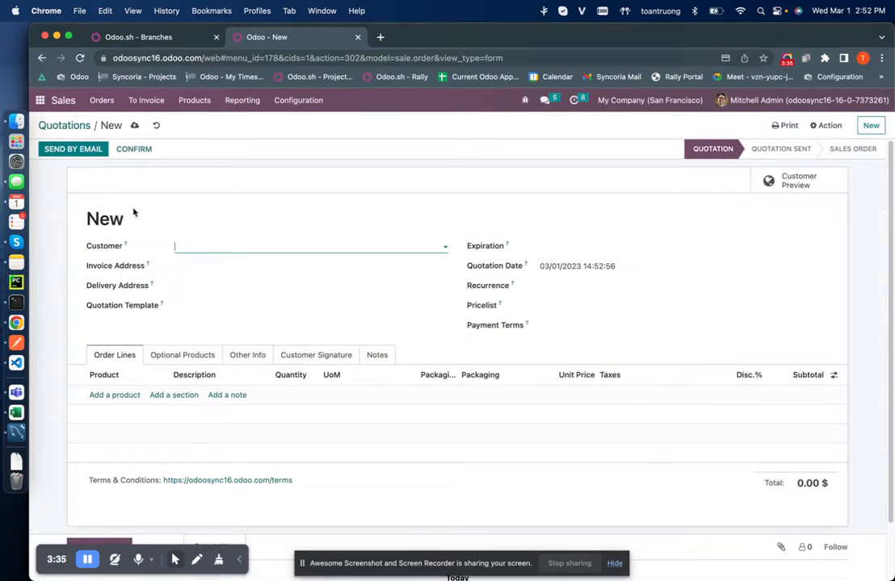
{"action": "left_click", "coordinate": [311, 246]}
{"action": "type", "text": "ser"}
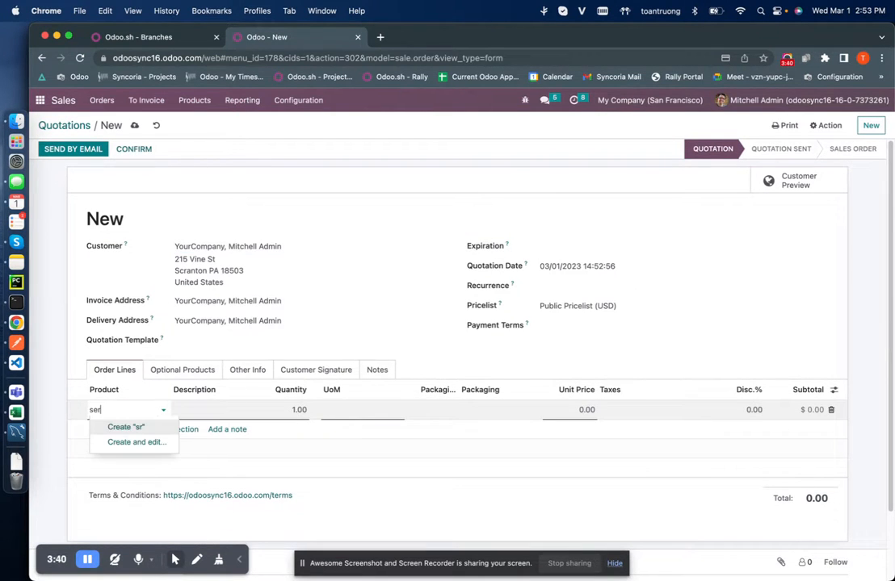
{"action": "type", "text": "ice"}
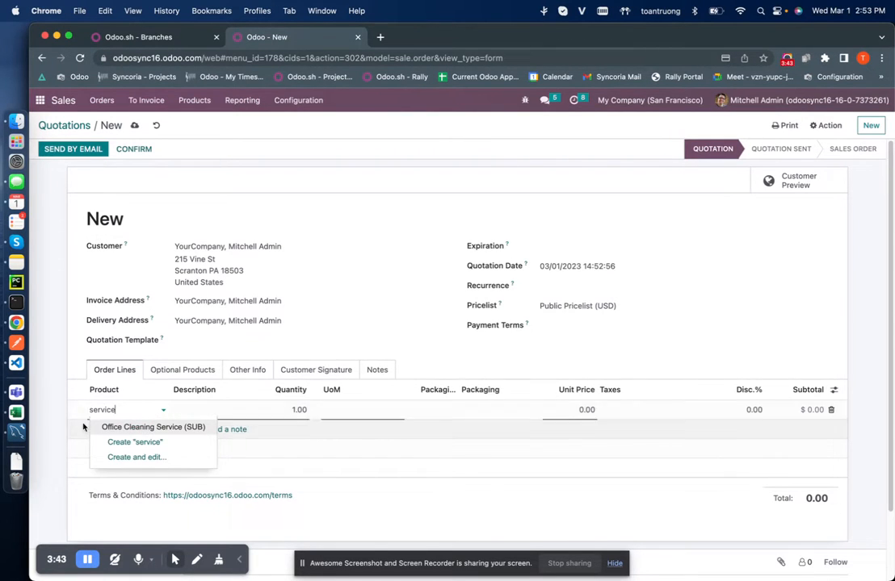
{"action": "left_click", "coordinate": [153, 427]}
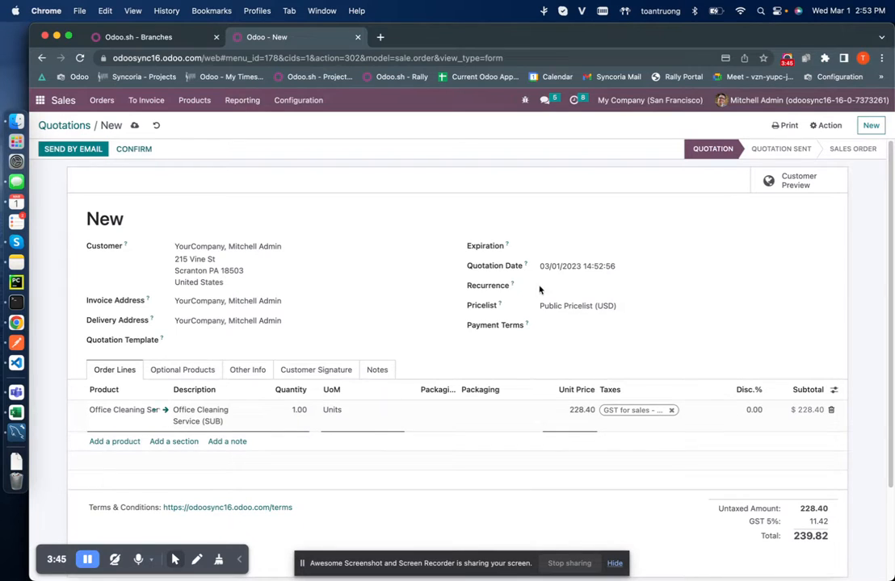
{"action": "left_click", "coordinate": [596, 286]}
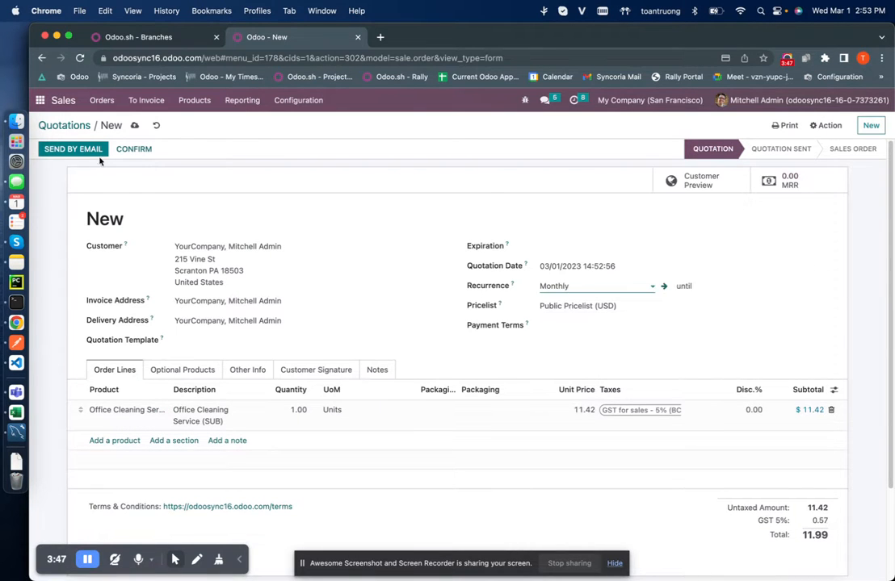
{"action": "left_click", "coordinate": [133, 149]}
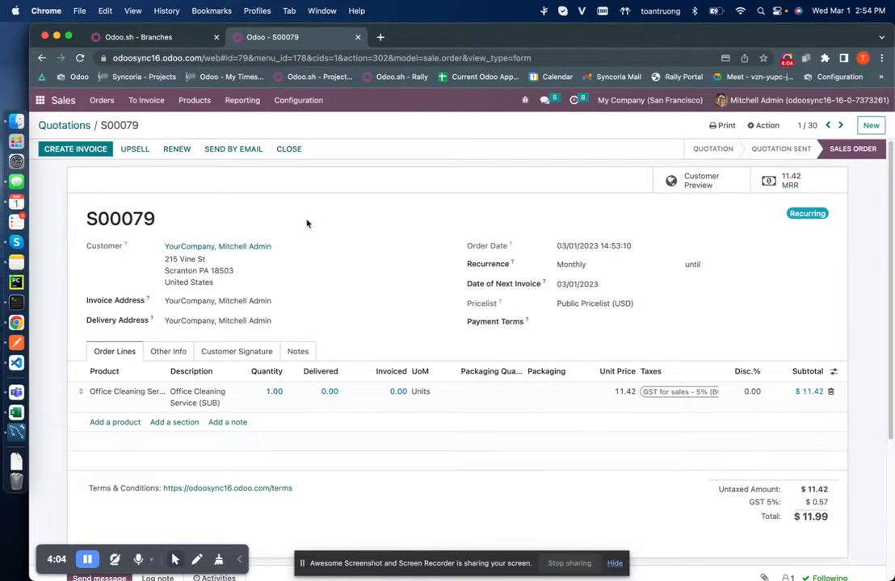
{"action": "left_click", "coordinate": [76, 149]}
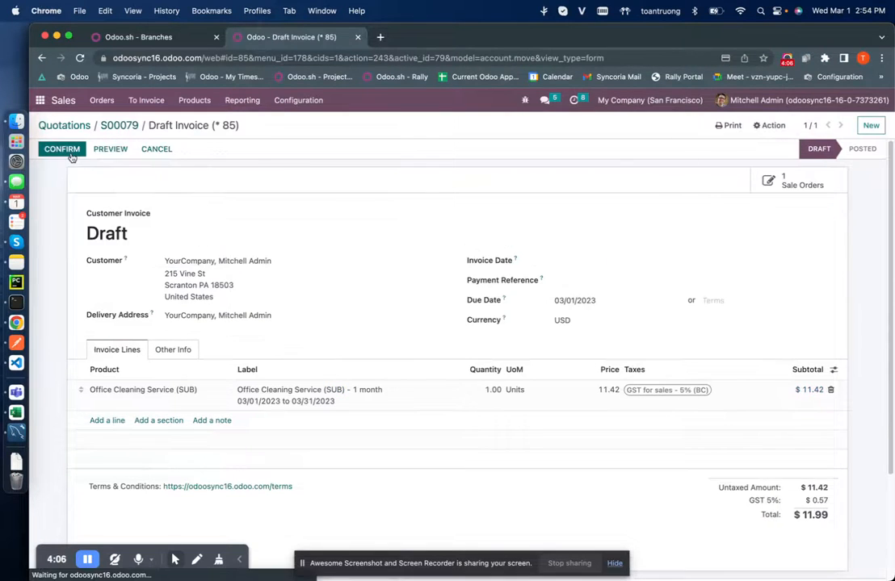
Confirm the $11.99 draft invoice so it posts as INV/2023/00033.
{"action": "left_click", "coordinate": [62, 149]}
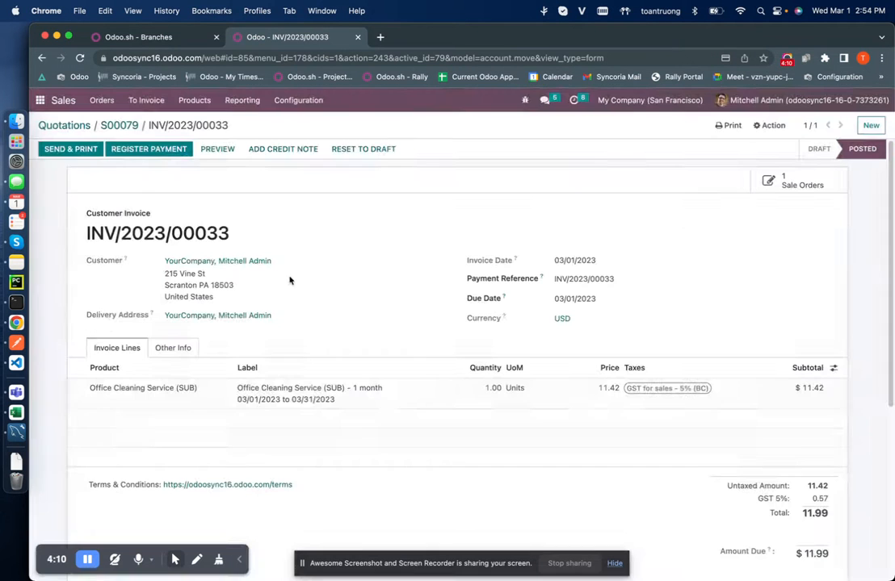
{"action": "mouse_move", "coordinate": [148, 148]}
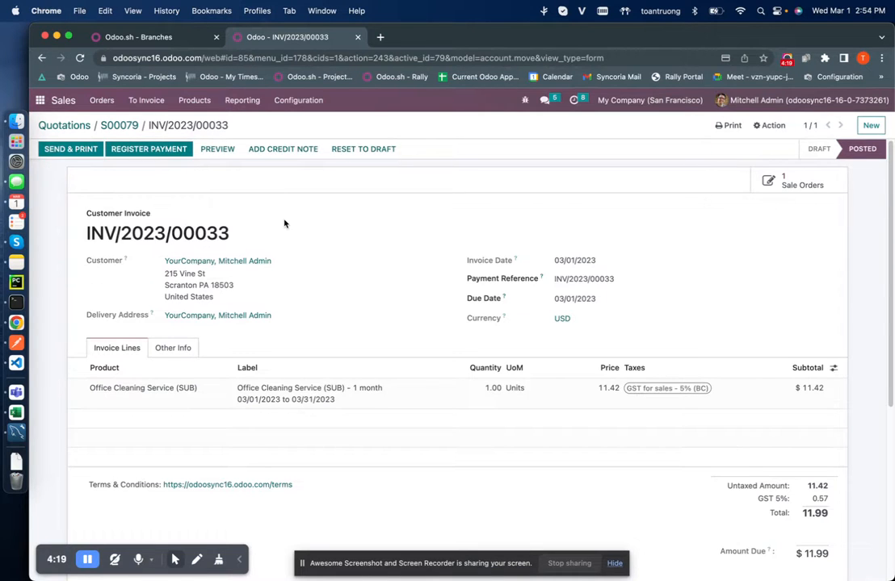
Pay INV/2023/00033 with the saved card via the Moneris Checkout journal, then return home.
{"action": "left_click", "coordinate": [149, 149]}
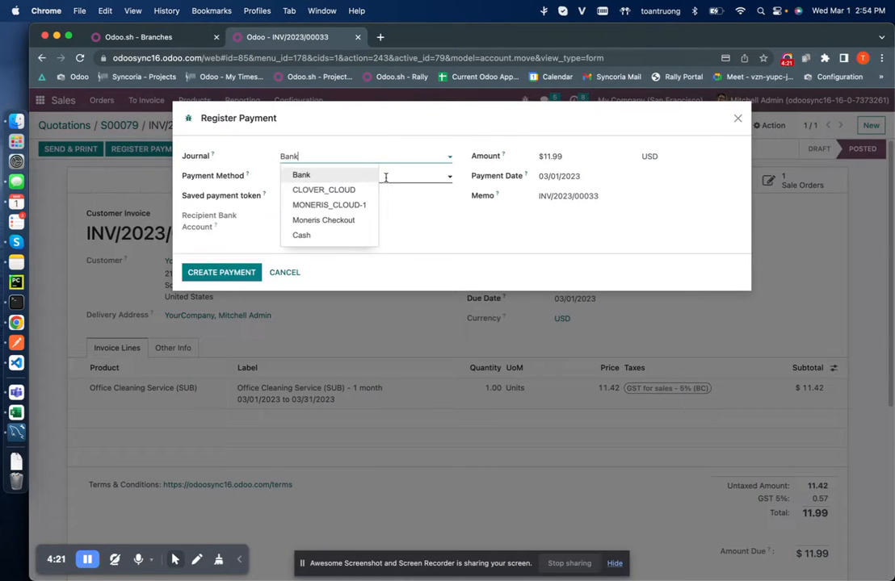
{"action": "left_click", "coordinate": [323, 220]}
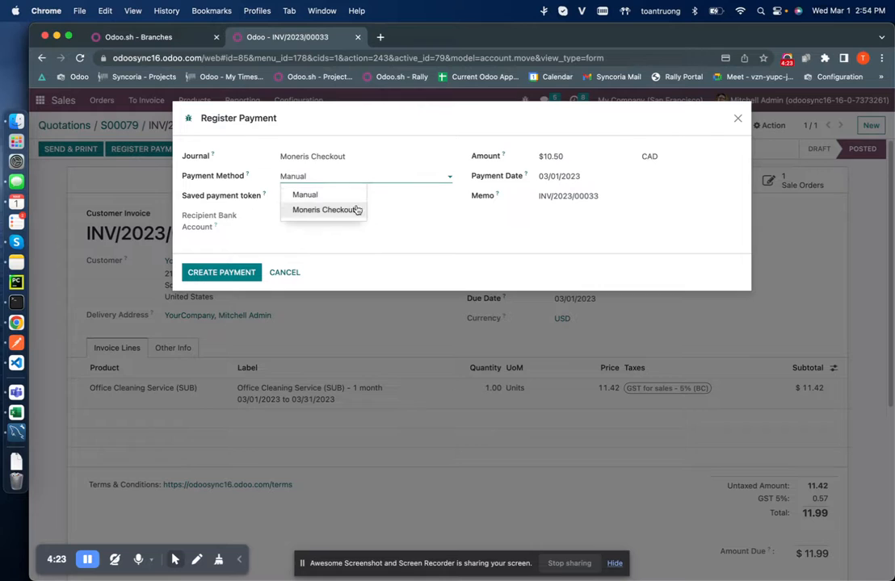
{"action": "left_click", "coordinate": [324, 210]}
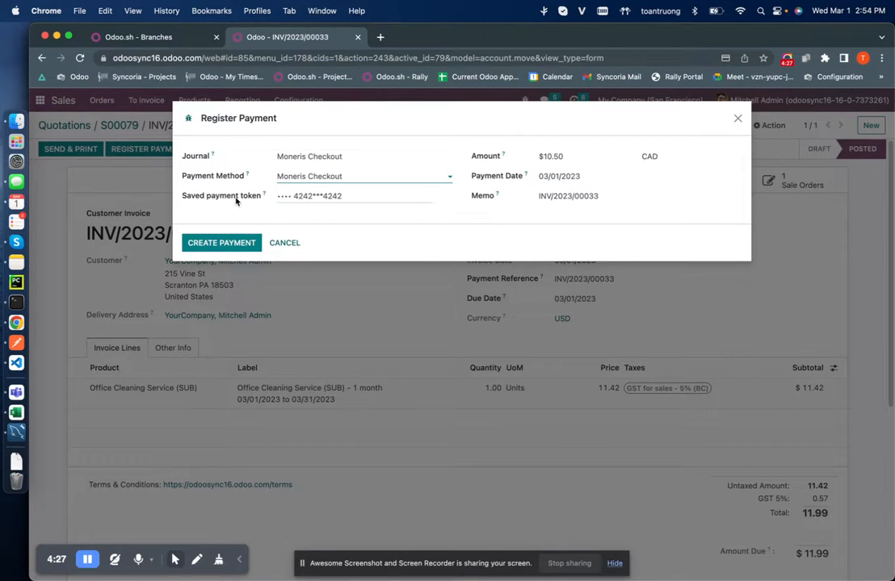
{"action": "mouse_move", "coordinate": [222, 242]}
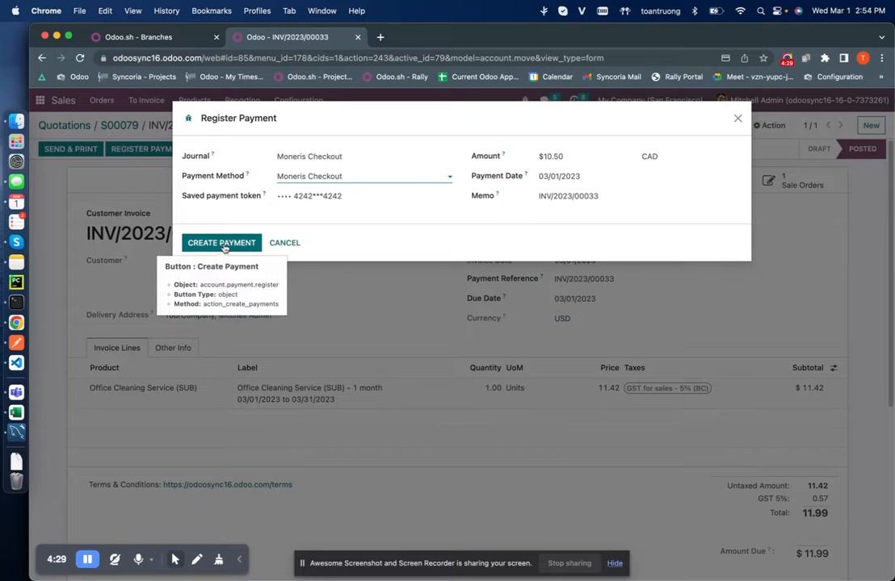
{"action": "left_click", "coordinate": [221, 243]}
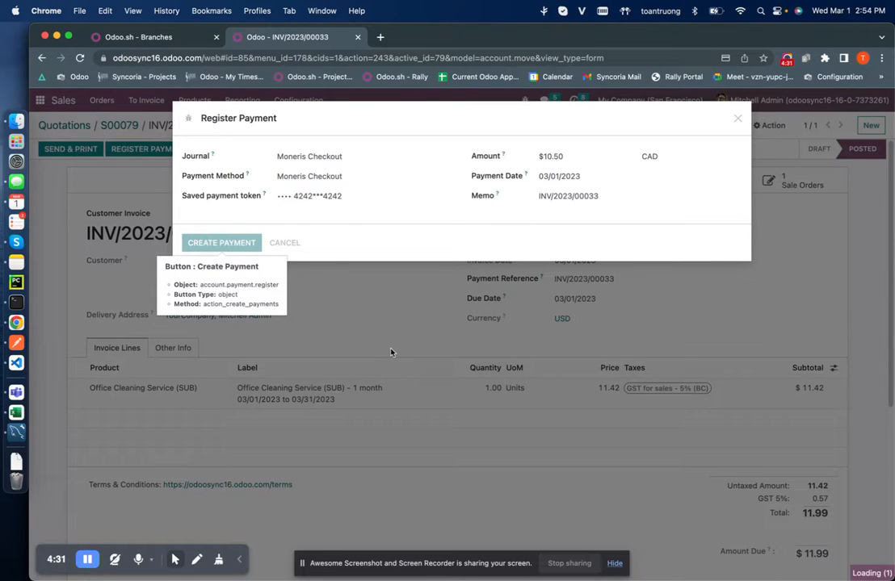
{"action": "mouse_move", "coordinate": [394, 317]}
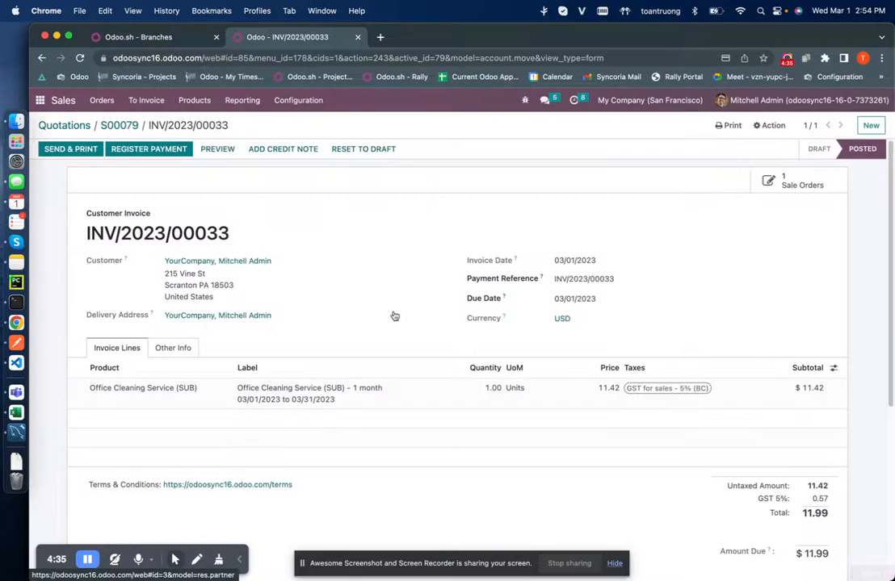
{"action": "left_click", "coordinate": [149, 148]}
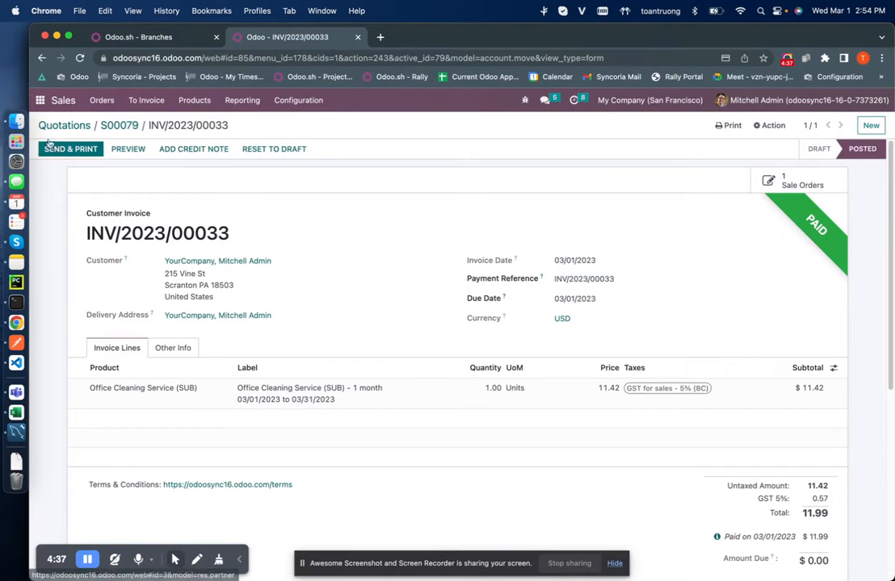
{"action": "left_click", "coordinate": [39, 100]}
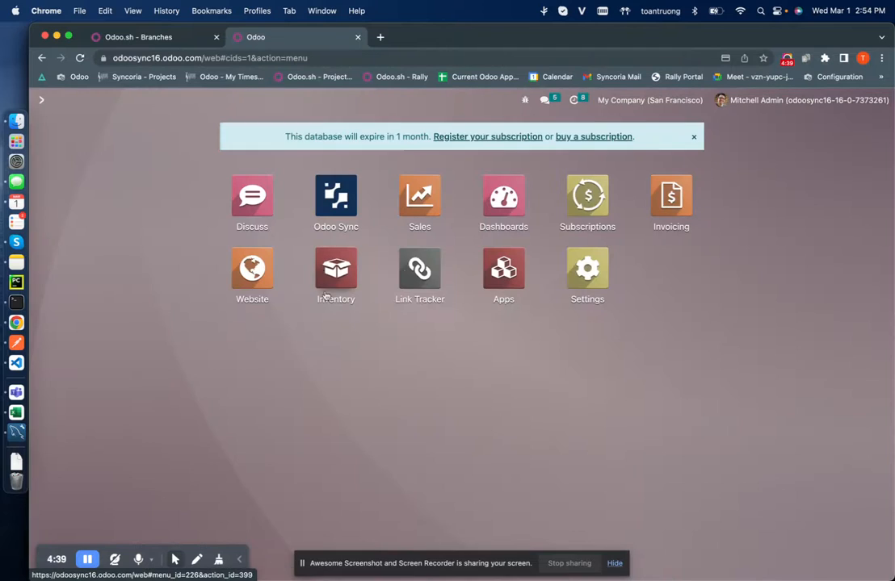
Open subscription S00079 in Subscriptions and view its paid invoice INV/2023/00033.
{"action": "left_click", "coordinate": [587, 193]}
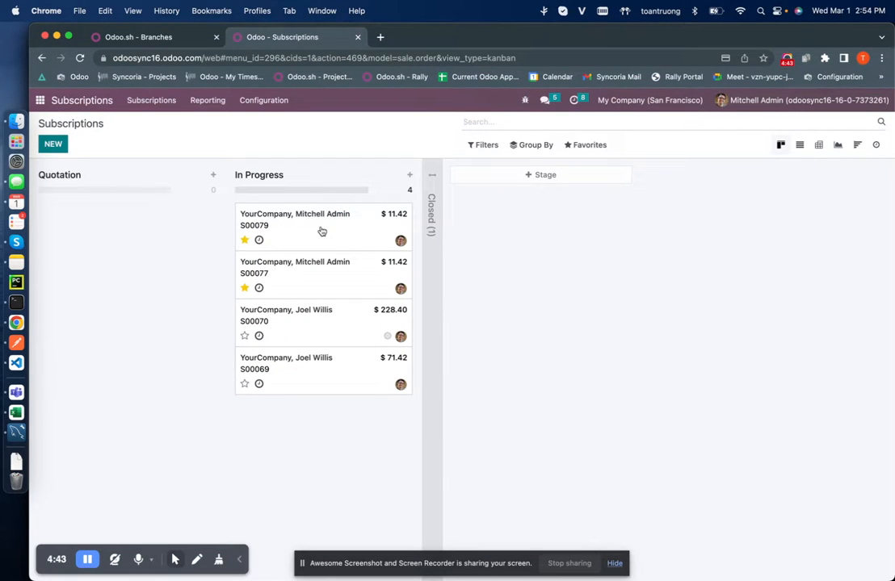
{"action": "left_click", "coordinate": [295, 219]}
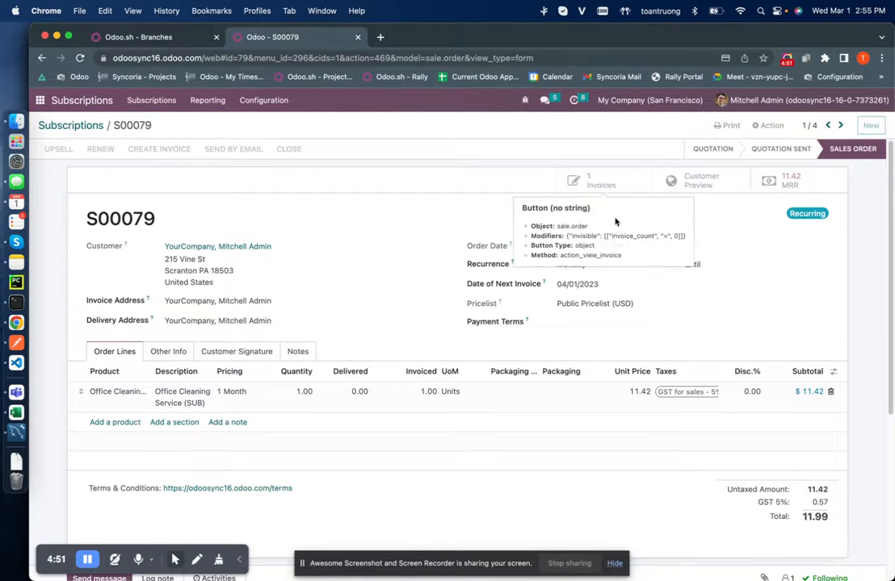
{"action": "left_click", "coordinate": [588, 180]}
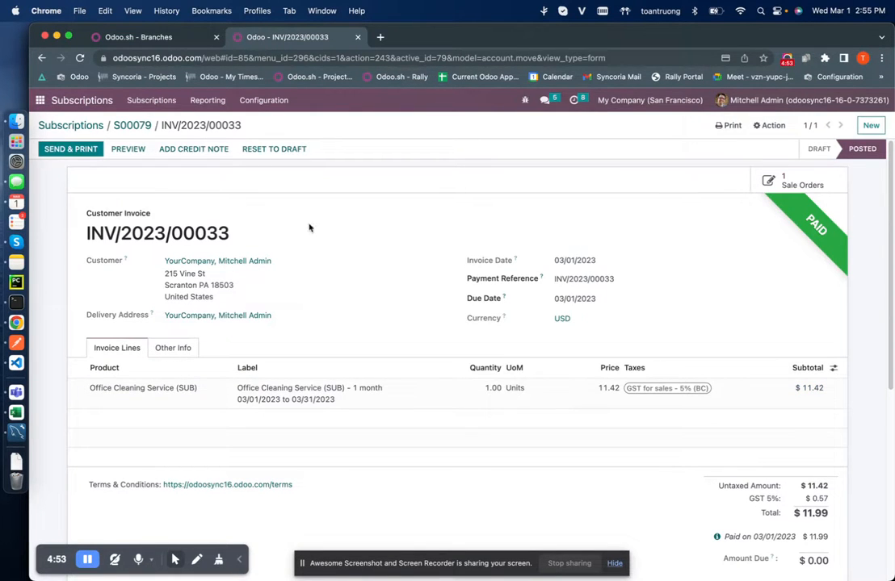